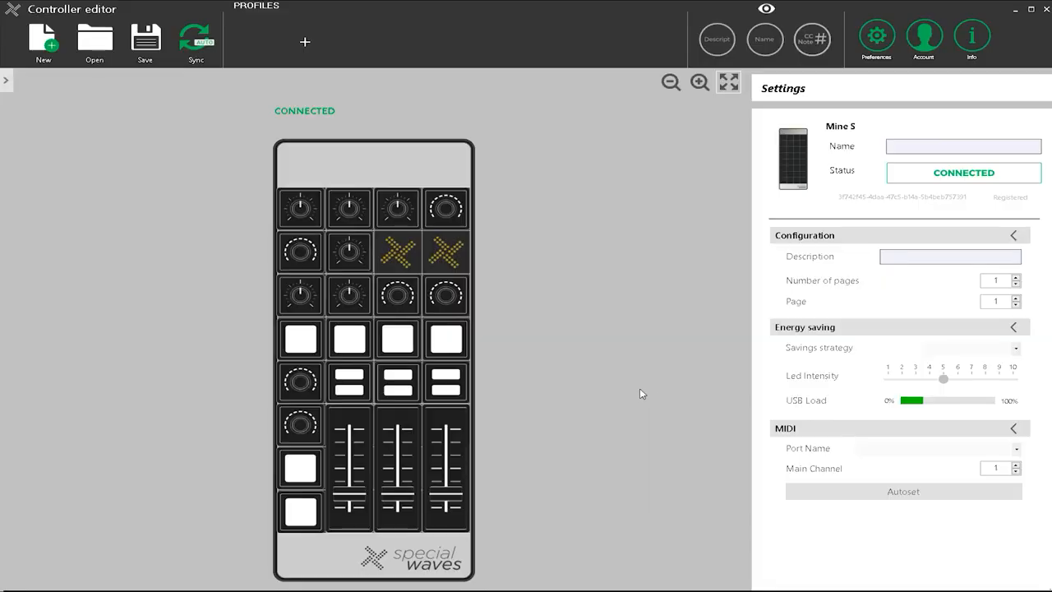
mouse_move(317, 197)
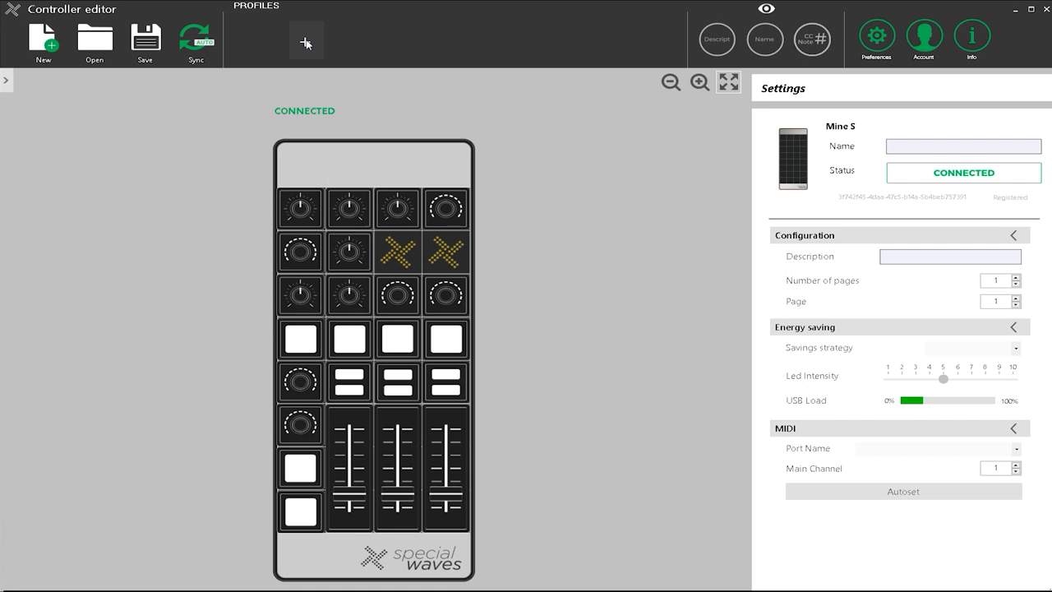
Step: Add a MIDI Generic profile to the Mine S and Autoset all modules, confirming replacement of previous settings
left_click(306, 39)
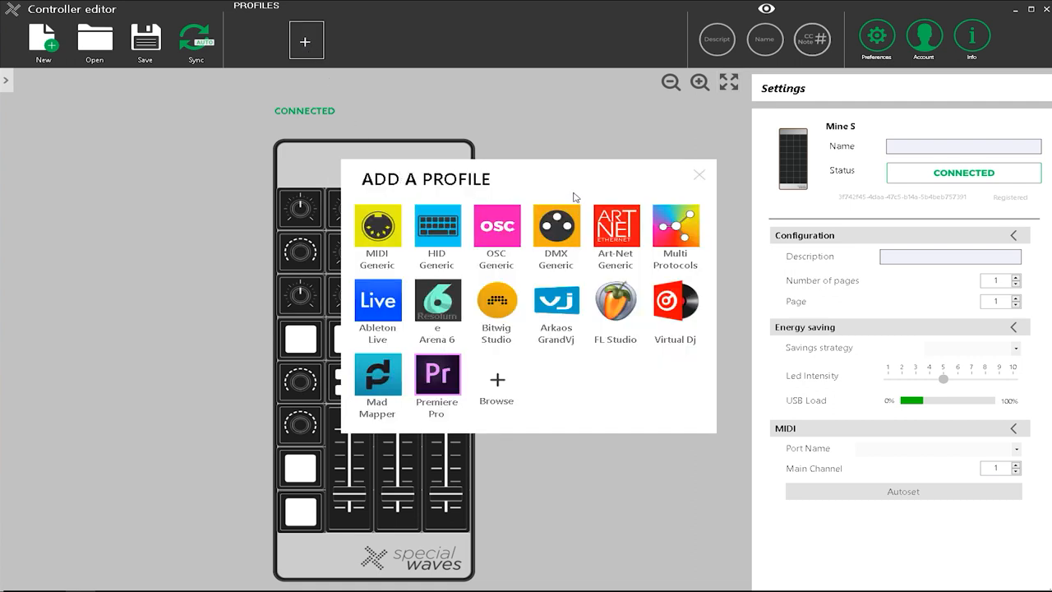
left_click(378, 234)
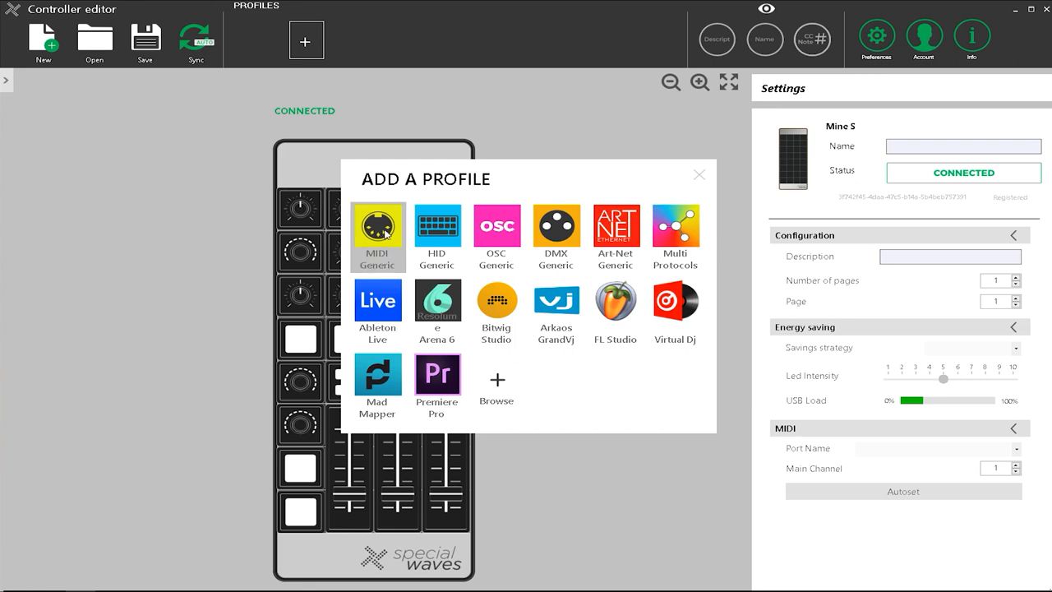
left_click(378, 237)
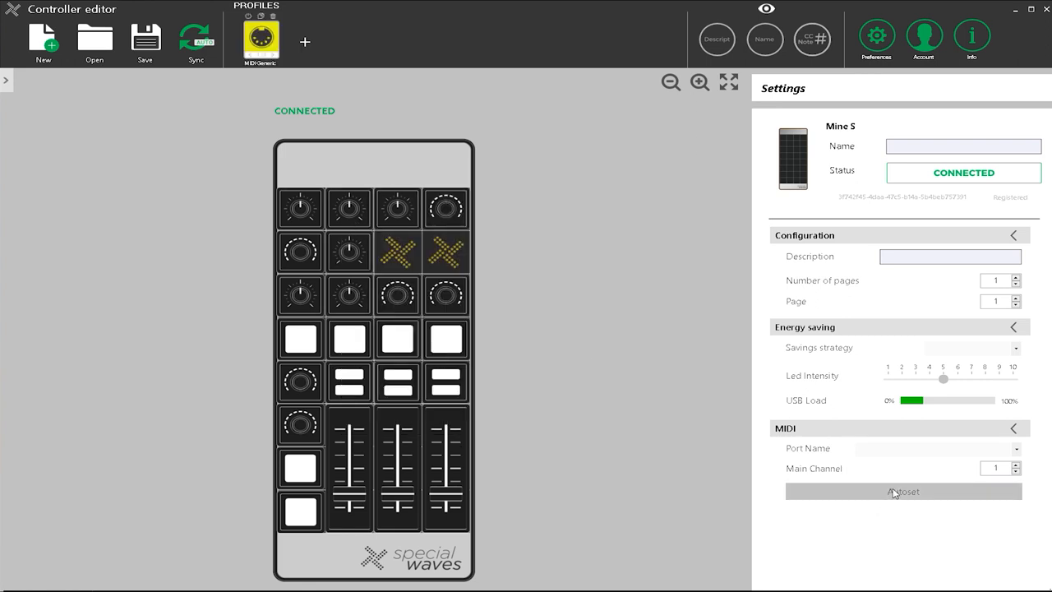
left_click(903, 490)
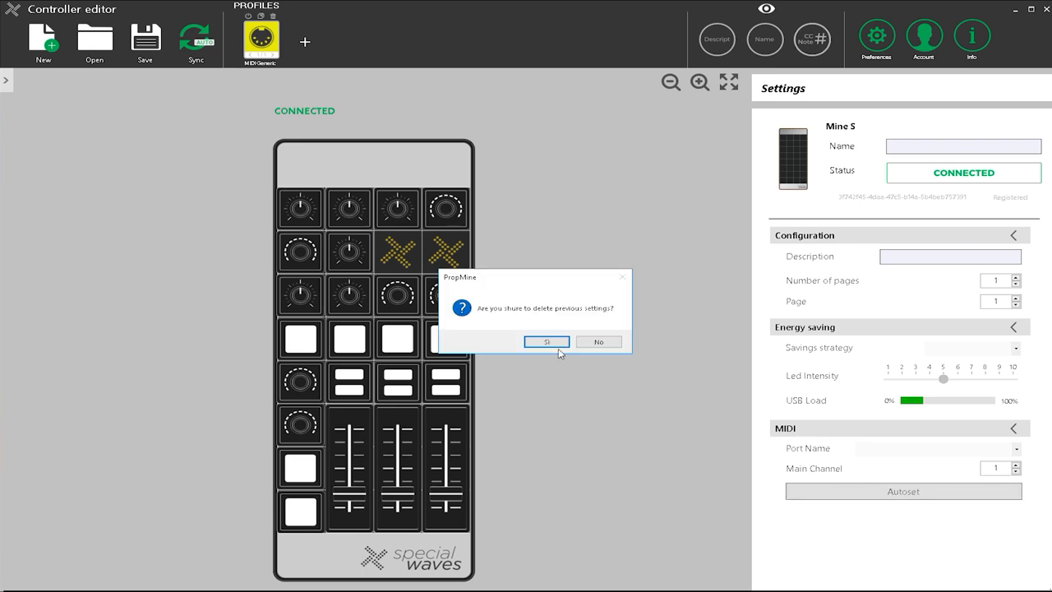
left_click(546, 342)
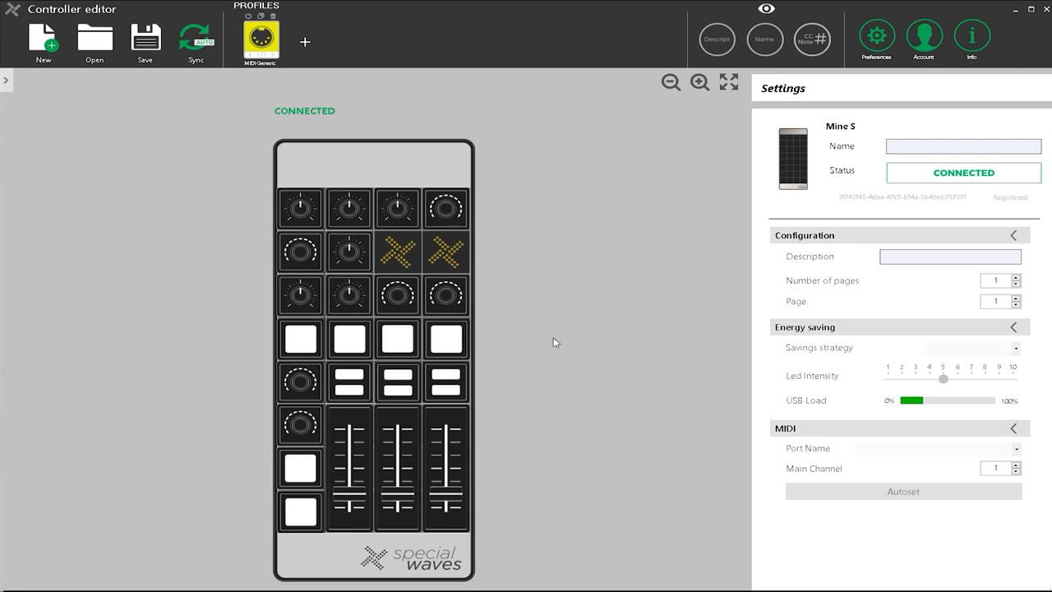
left_click(813, 39)
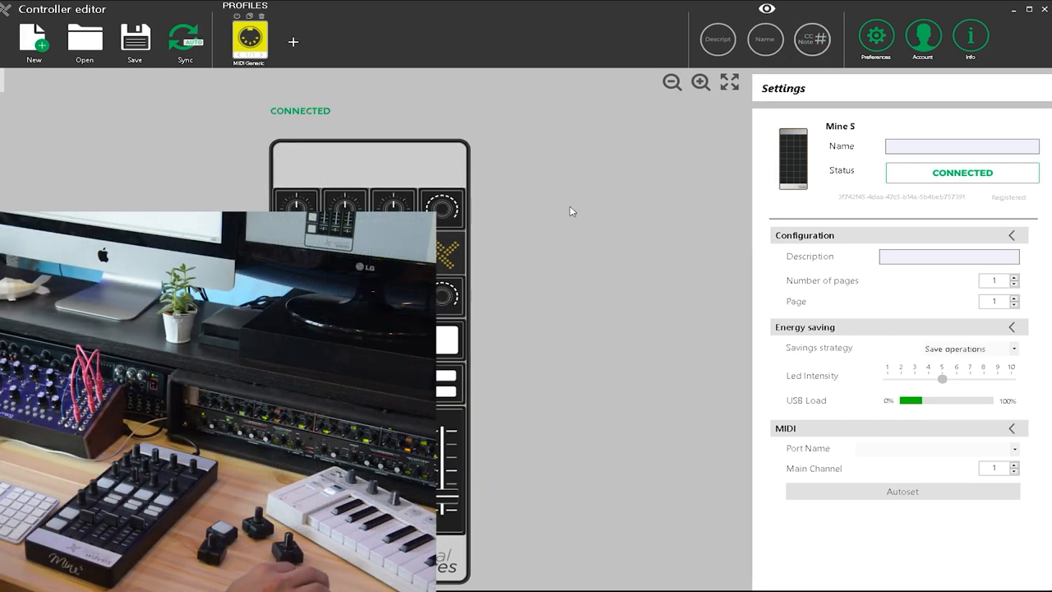
mouse_move(559, 394)
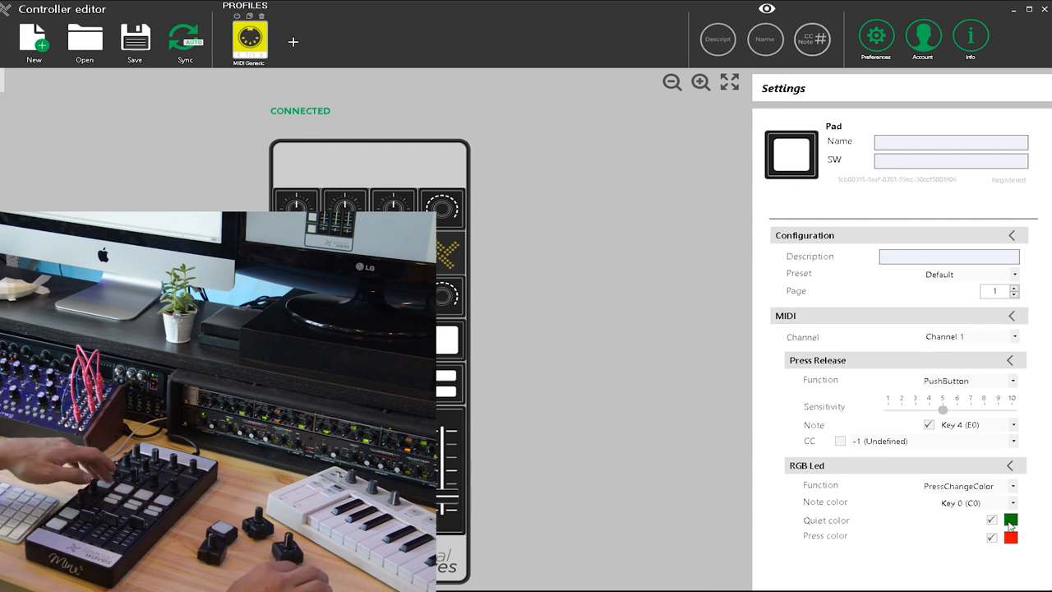
Step: Select a pad module (push button, Channel 1, note E0) and lower its press sensitivity
left_click(1009, 520)
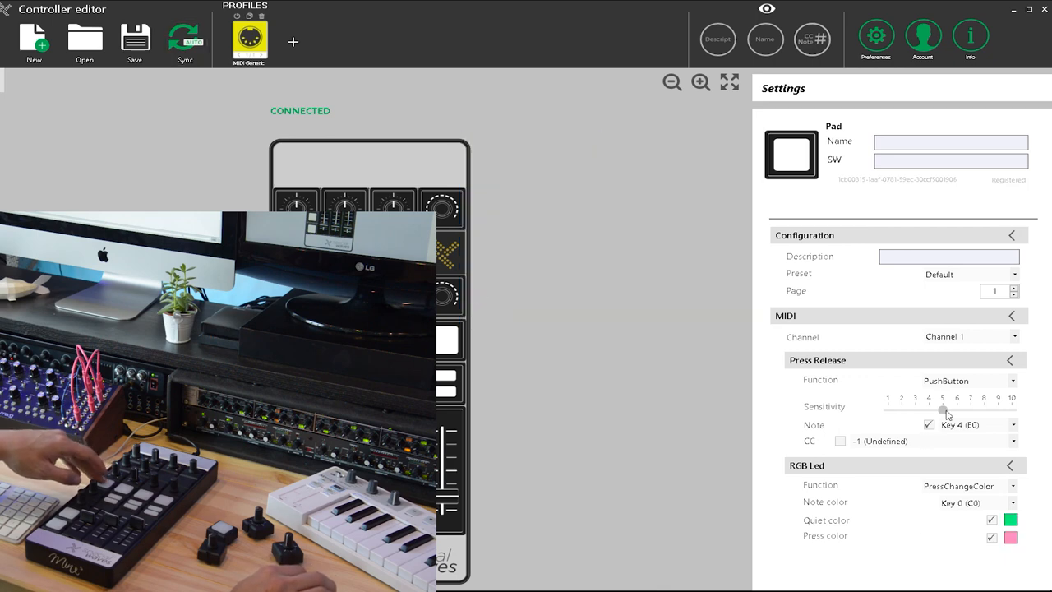
left_click_drag(941, 409, 918, 409)
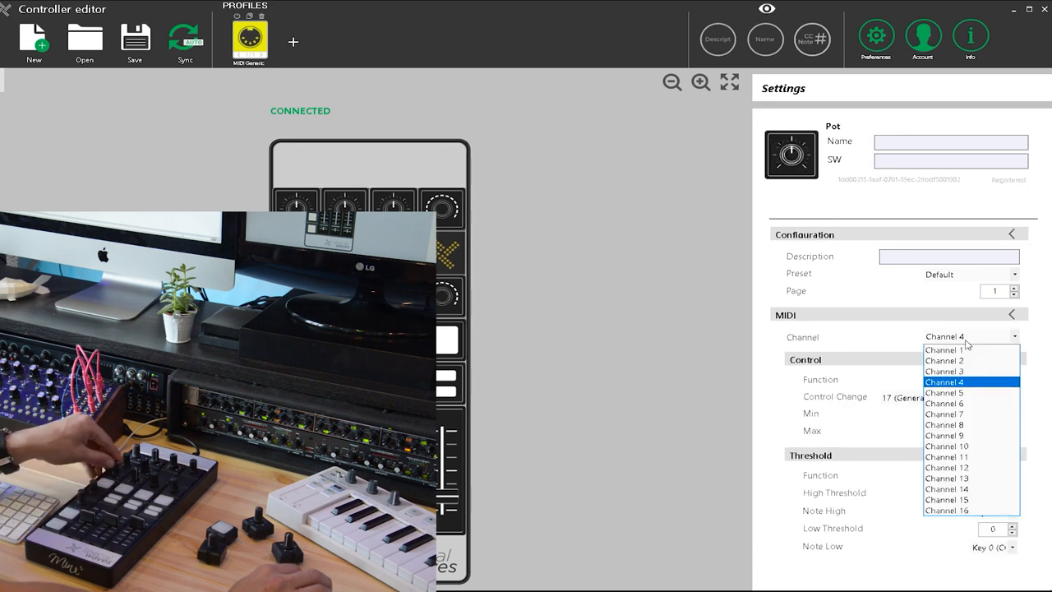
mouse_move(946, 349)
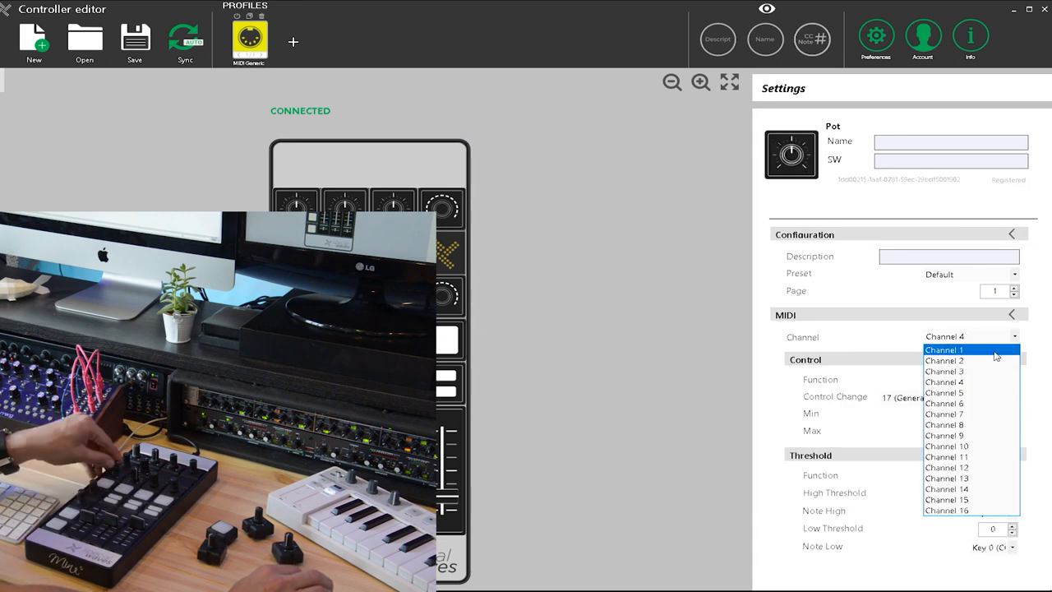
Step: Set the pot sending CC 18 to Channel 1 with maximum value 127
left_click(944, 349)
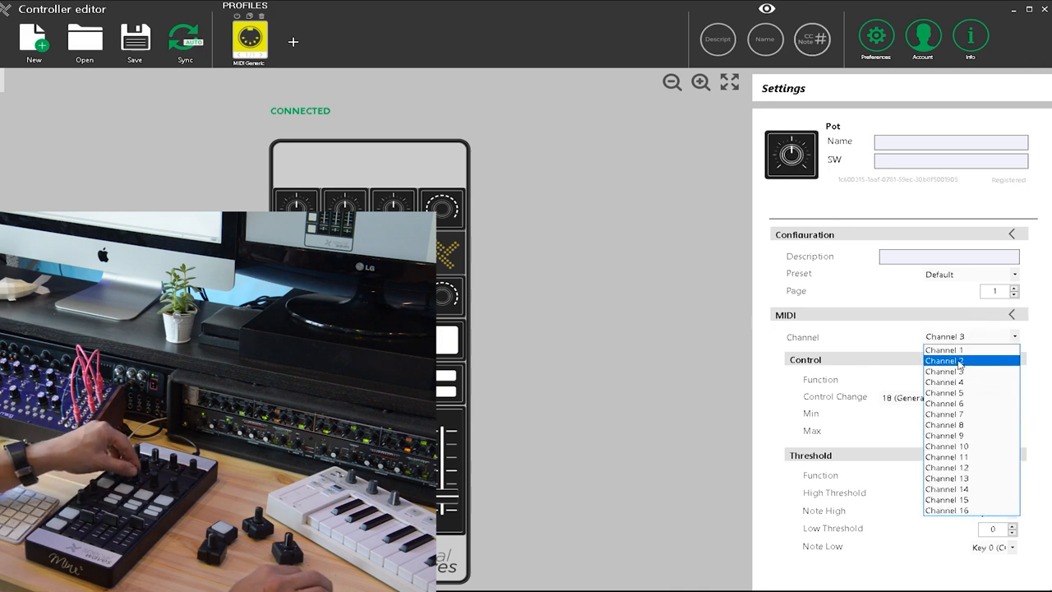
left_click(944, 348)
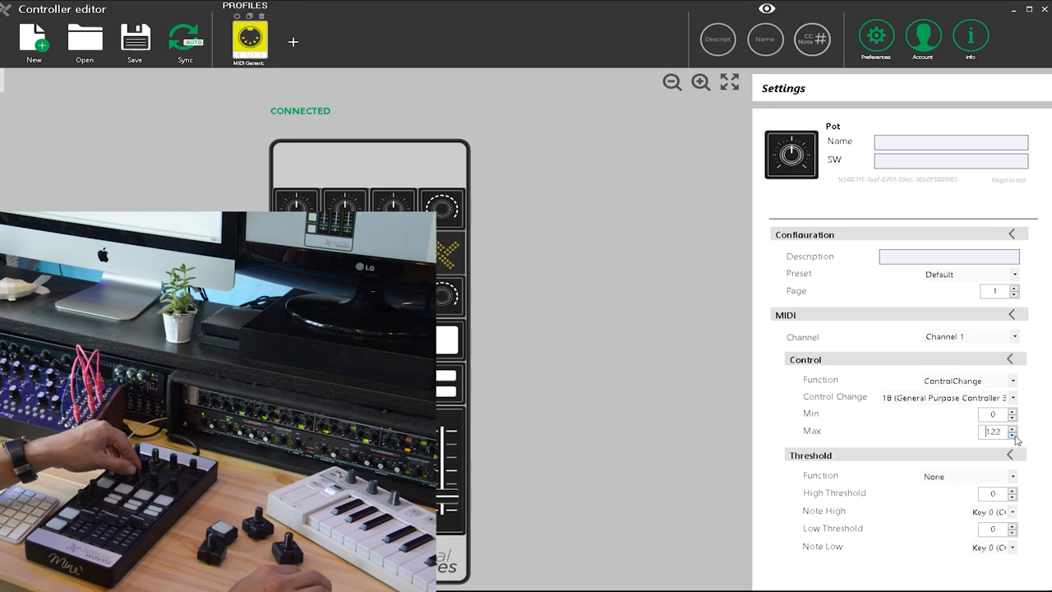
left_click(1012, 434)
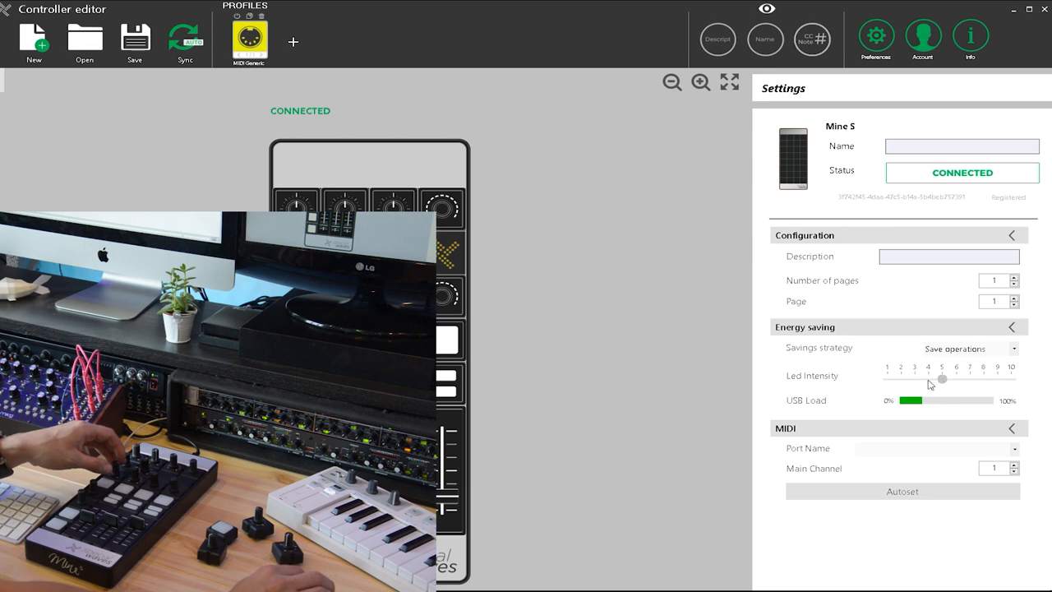
Step: Lower the Mine S LED intensity and assign a MIDI port to the controller
left_click_drag(944, 379, 914, 378)
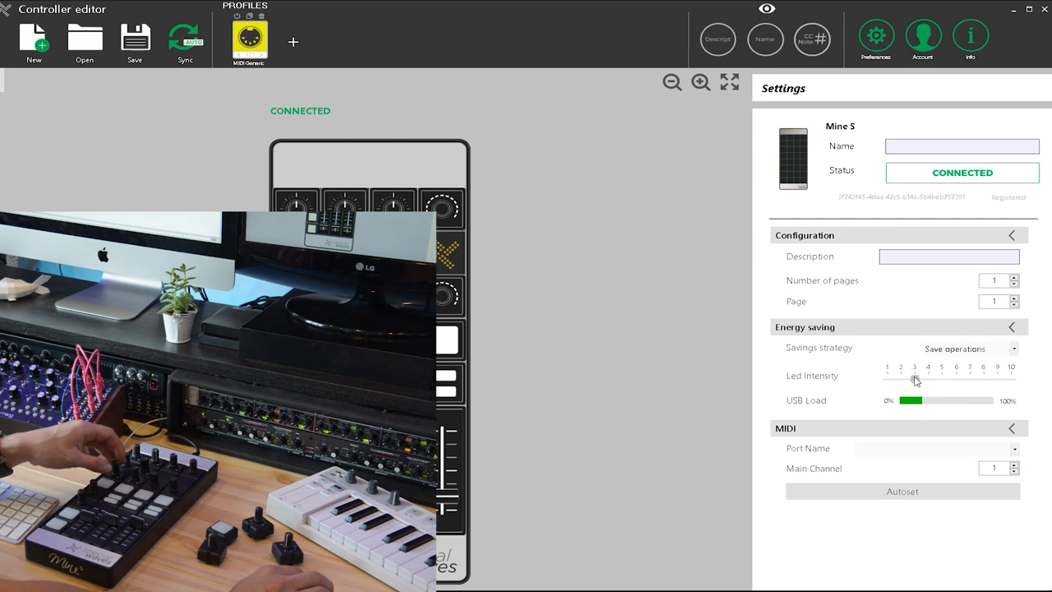
left_click(935, 448)
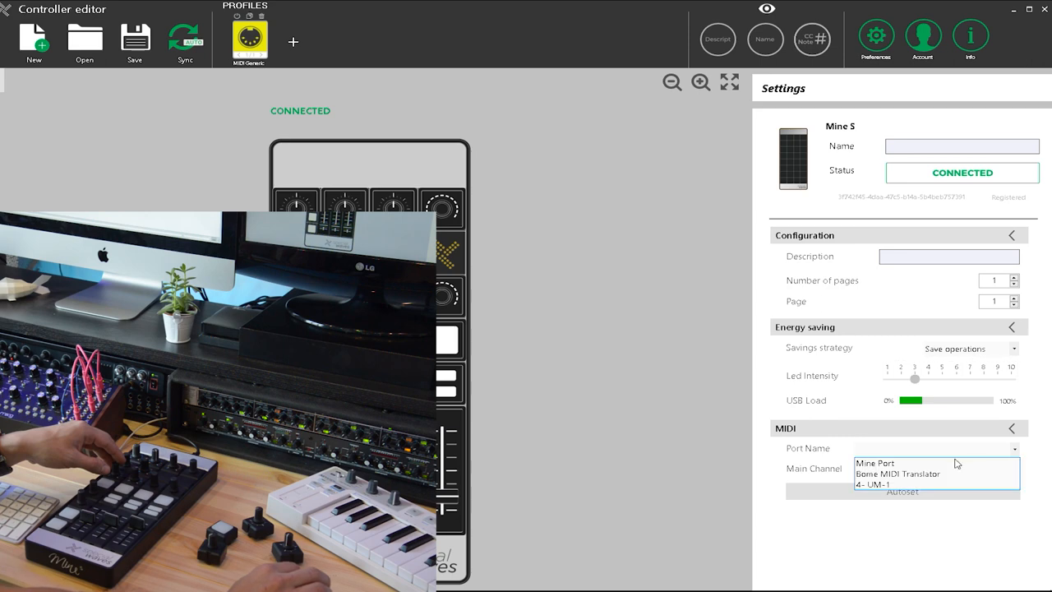
left_click(872, 484)
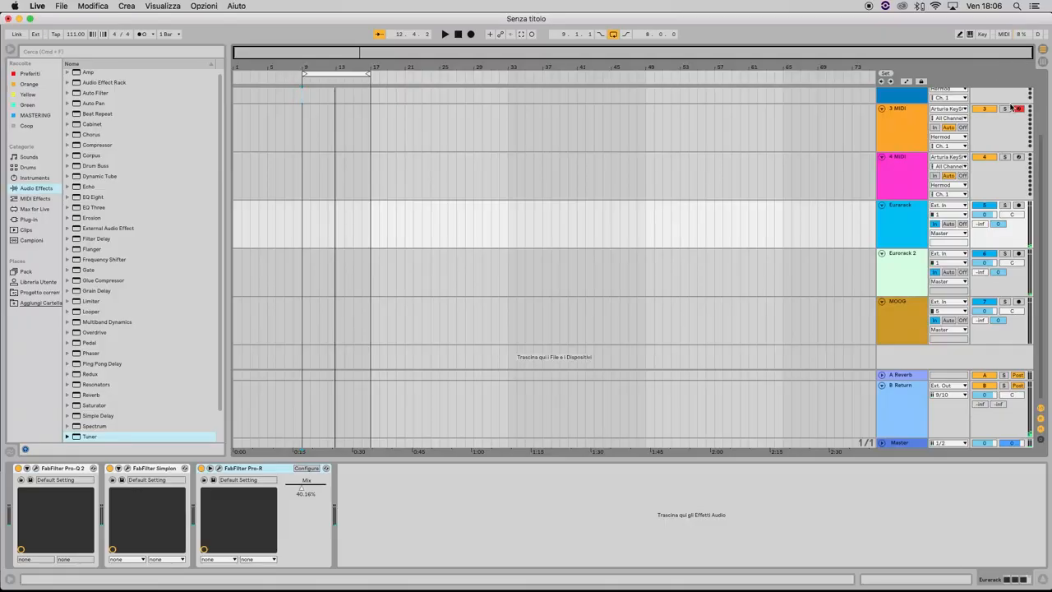
Step: Switch on Live's MIDI mapping mode to assign the set's controls to the controller
left_click(1004, 33)
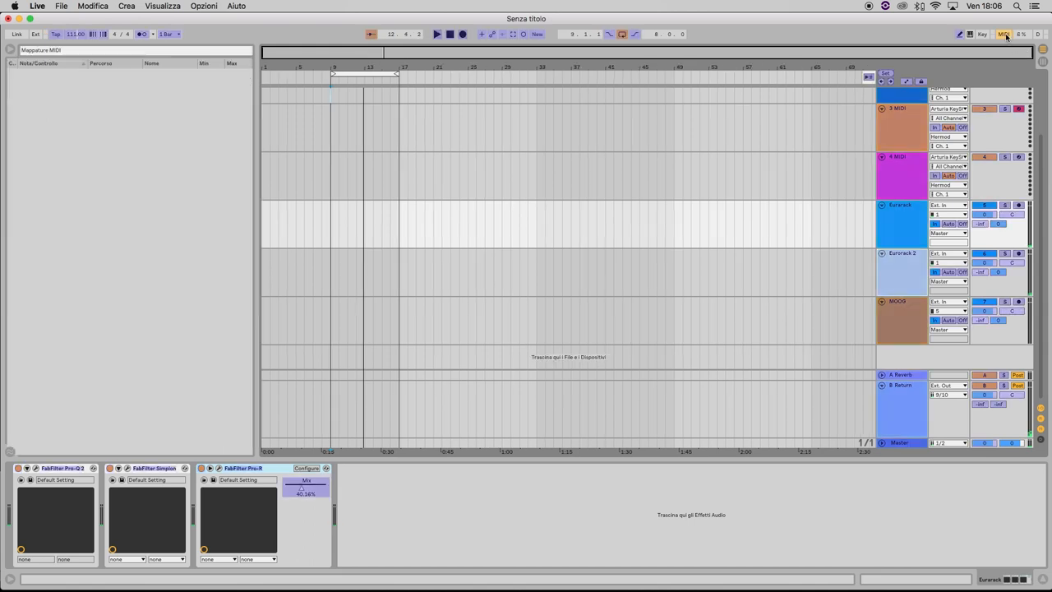